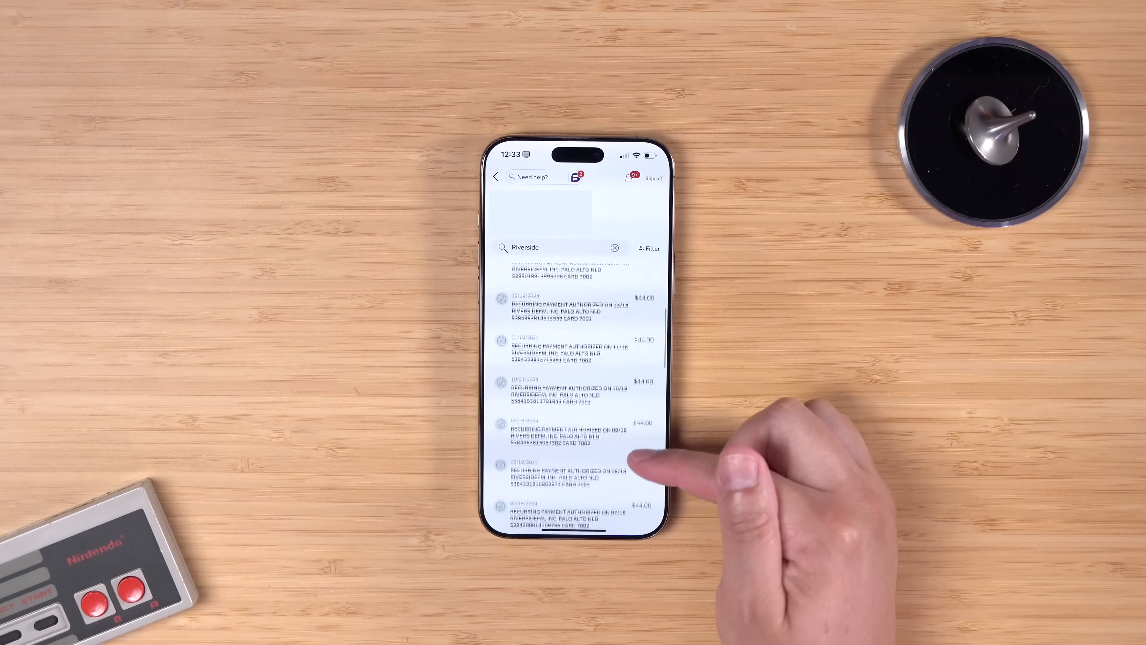
pyautogui.scroll(-3)
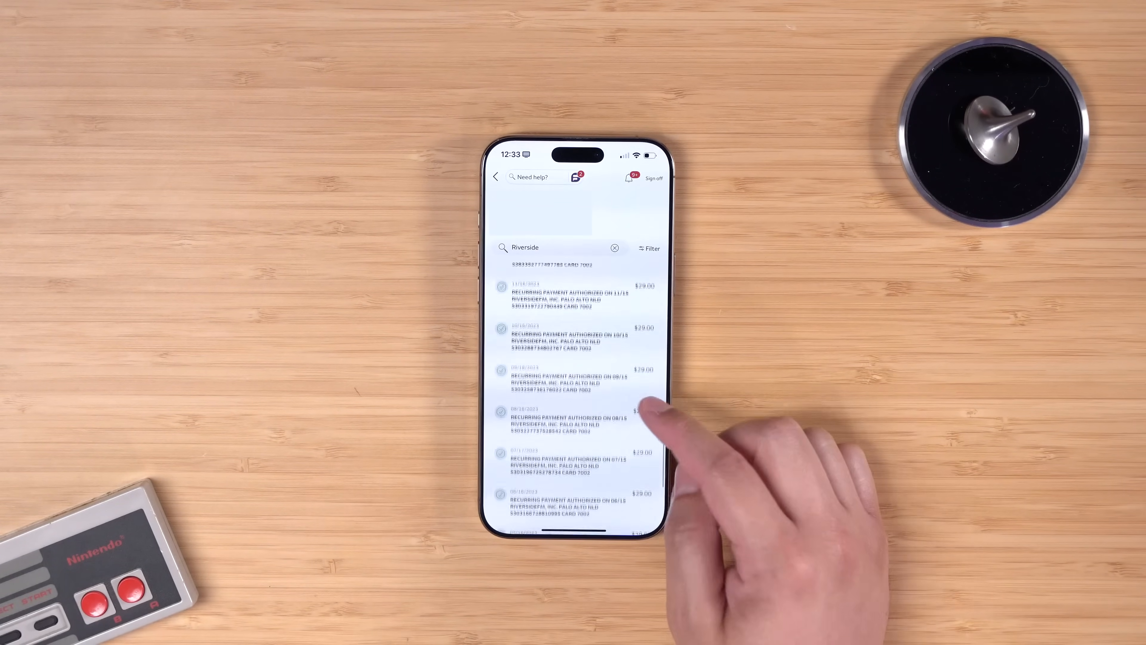